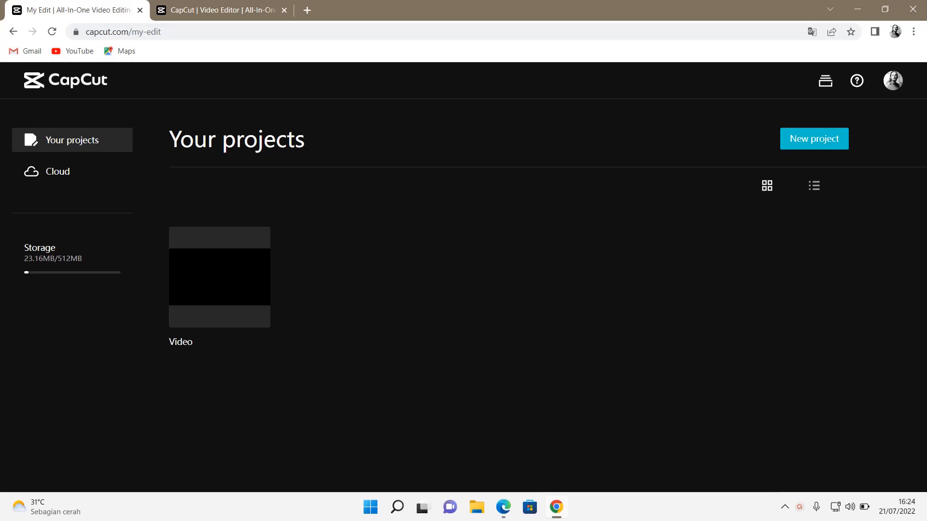
- Open the Video project containing the 'step into the daylight and let it go' lyric clip
{"action": "left_click", "coordinate": [219, 277]}
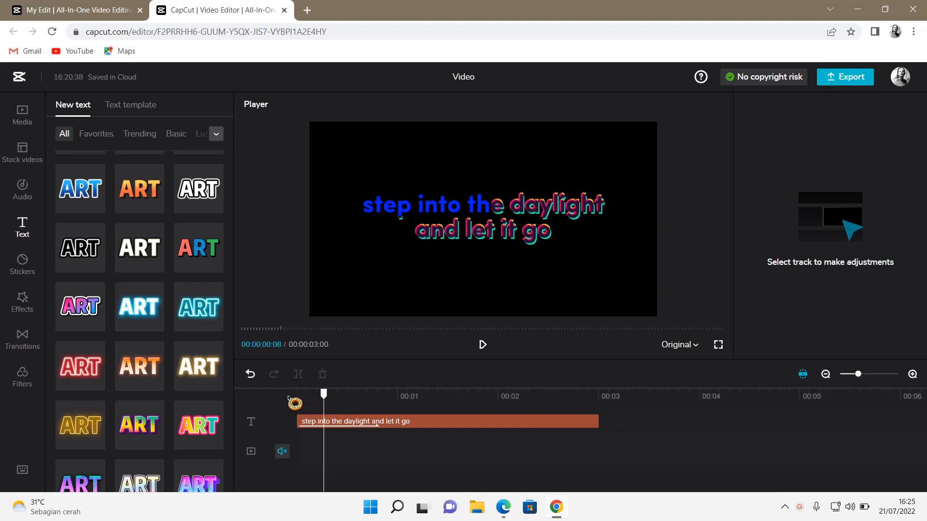
{"action": "mouse_move", "coordinate": [480, 289]}
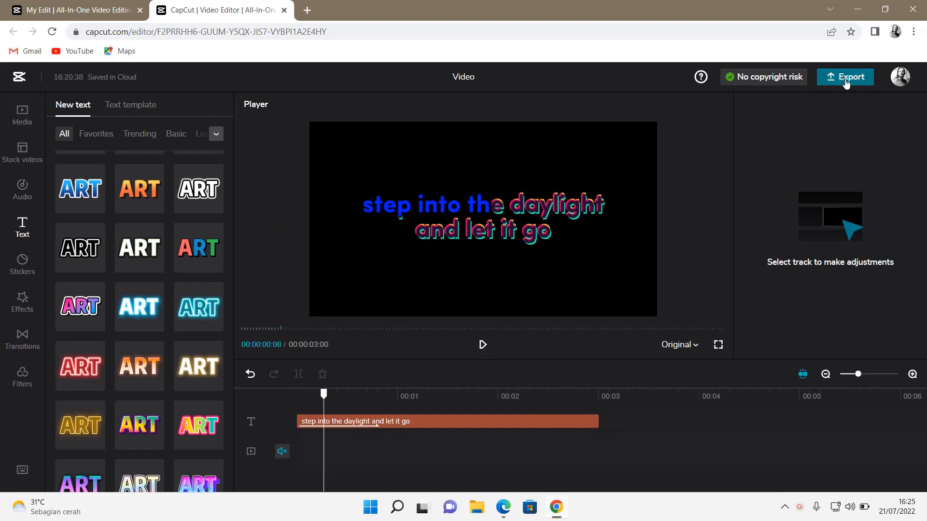
{"action": "mouse_move", "coordinate": [836, 94]}
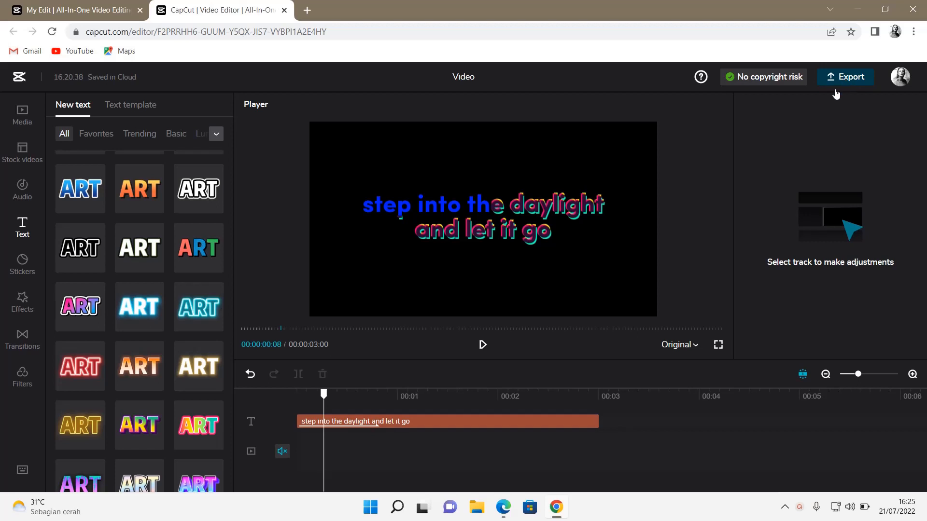
- Name the export 'Karaoke' with High quality and MP4 format
{"action": "left_click", "coordinate": [844, 76]}
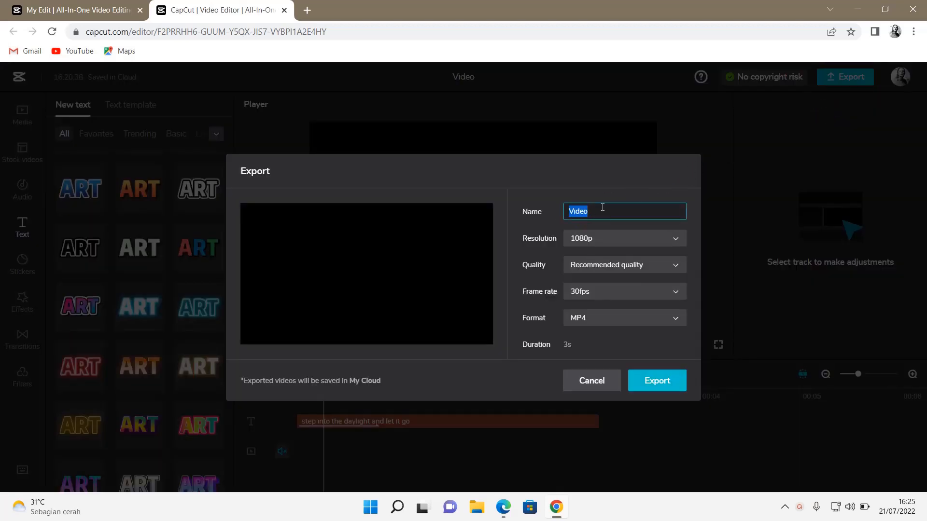
{"action": "type", "text": "Karaoke"}
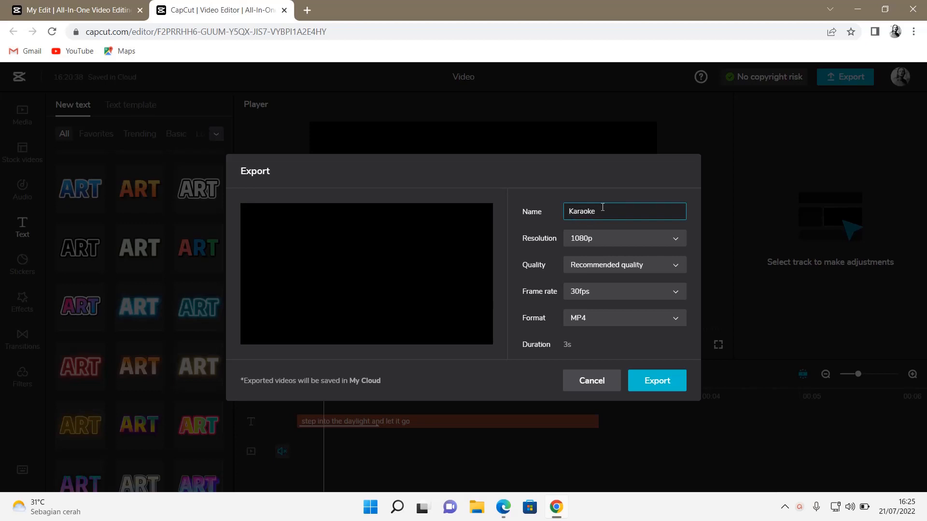
{"action": "left_click", "coordinate": [624, 238]}
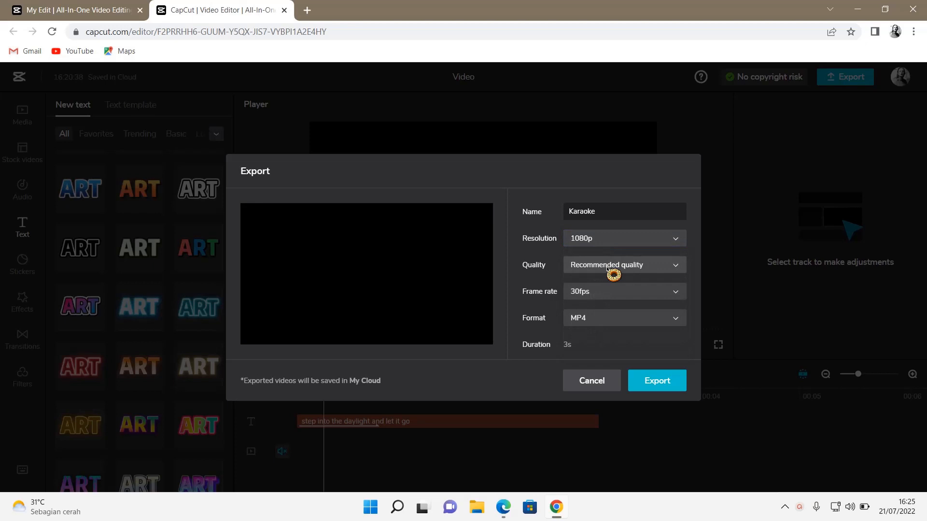
{"action": "left_click", "coordinate": [622, 264]}
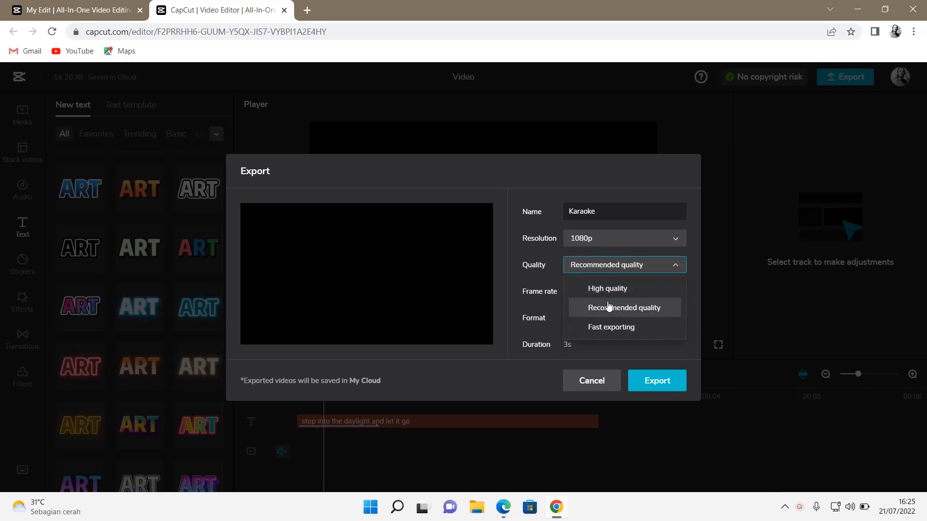
{"action": "left_click", "coordinate": [607, 289]}
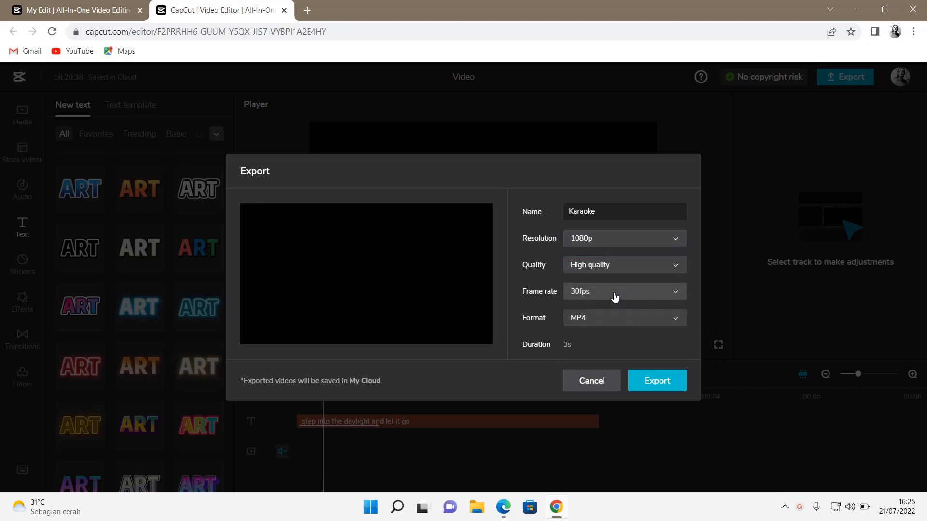
{"action": "left_click", "coordinate": [623, 318]}
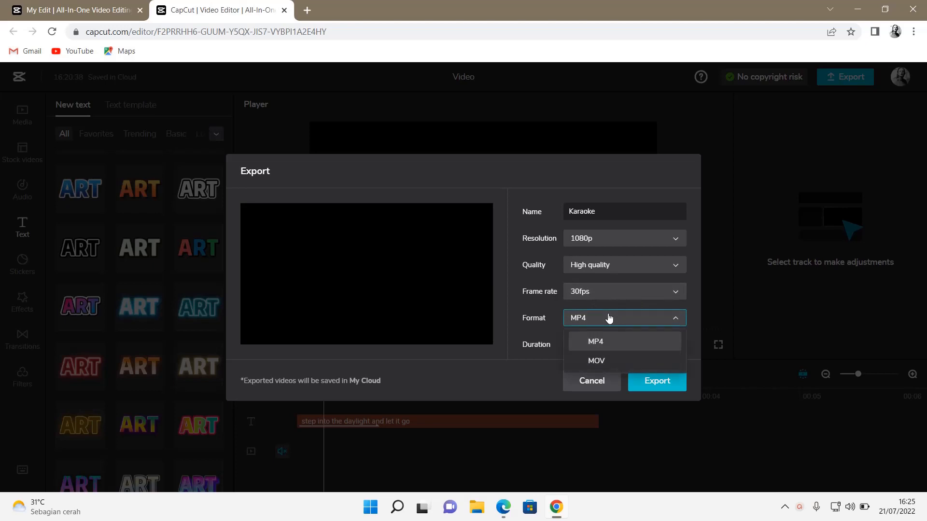
{"action": "left_click", "coordinate": [594, 341]}
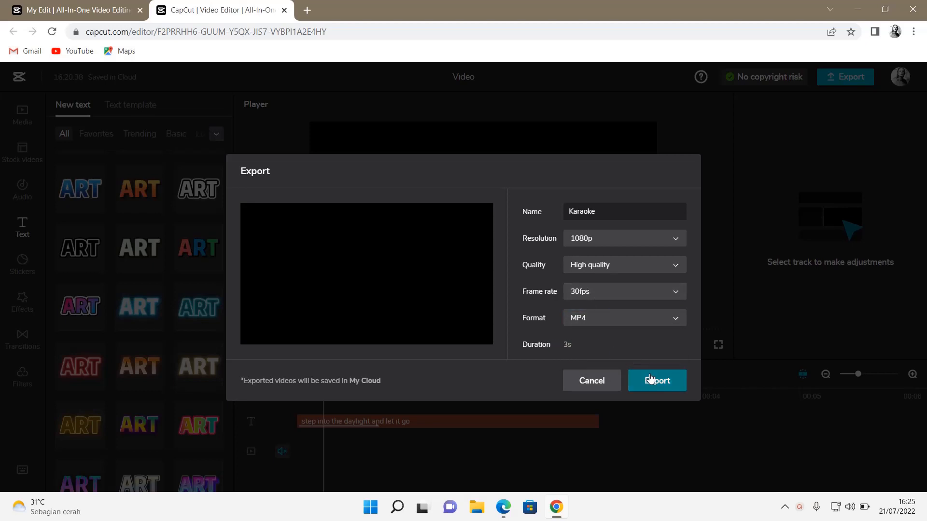
- Render the Karaoke video and dismiss the Google Translate popup
{"action": "left_click", "coordinate": [656, 381]}
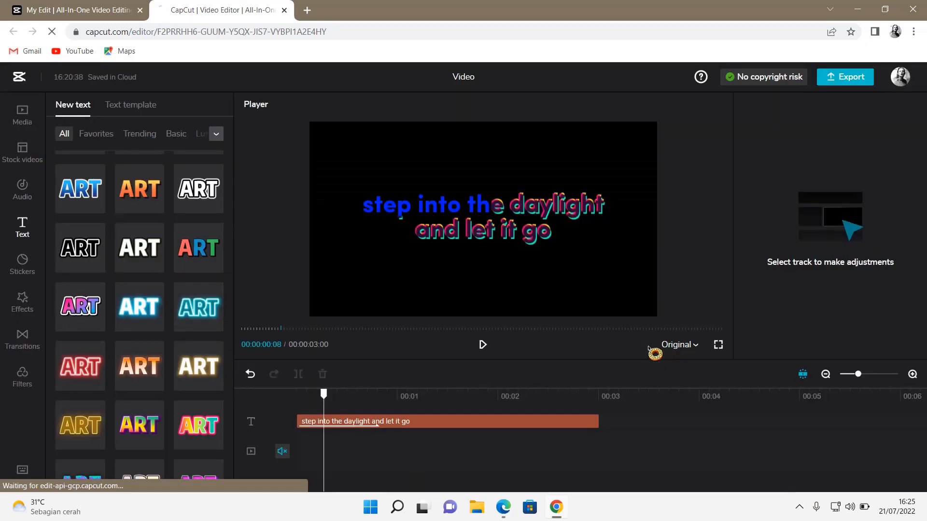
{"action": "left_click", "coordinate": [845, 77]}
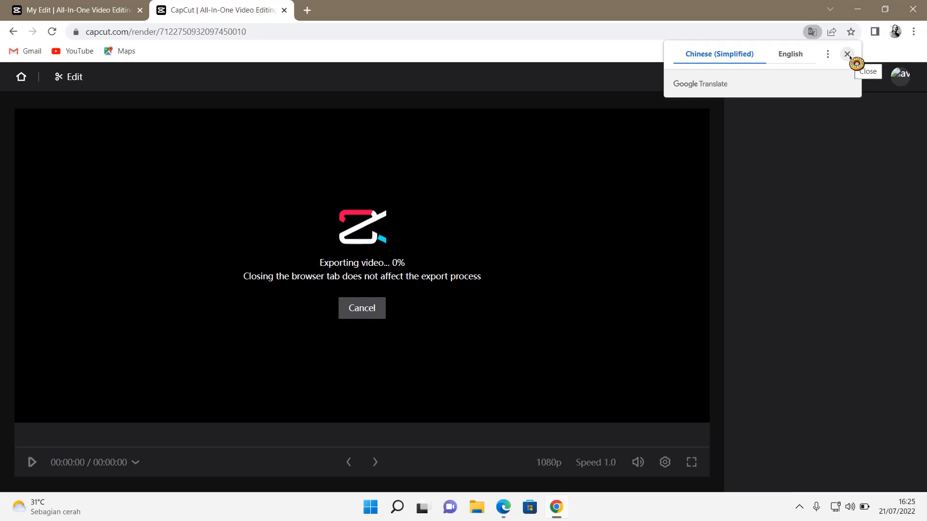
{"action": "left_click", "coordinate": [847, 53]}
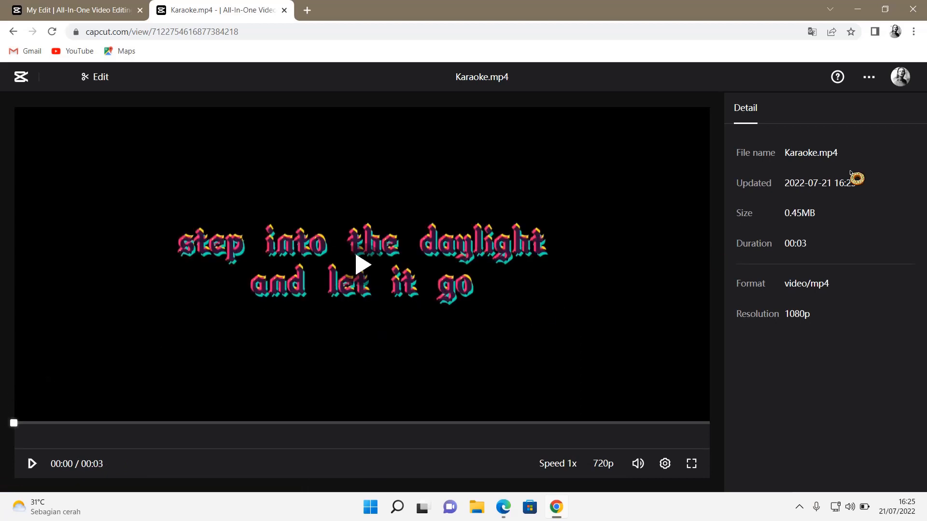
- Download Karaoke.mp4 from the video's ⋯ menu
{"action": "left_click", "coordinate": [869, 77]}
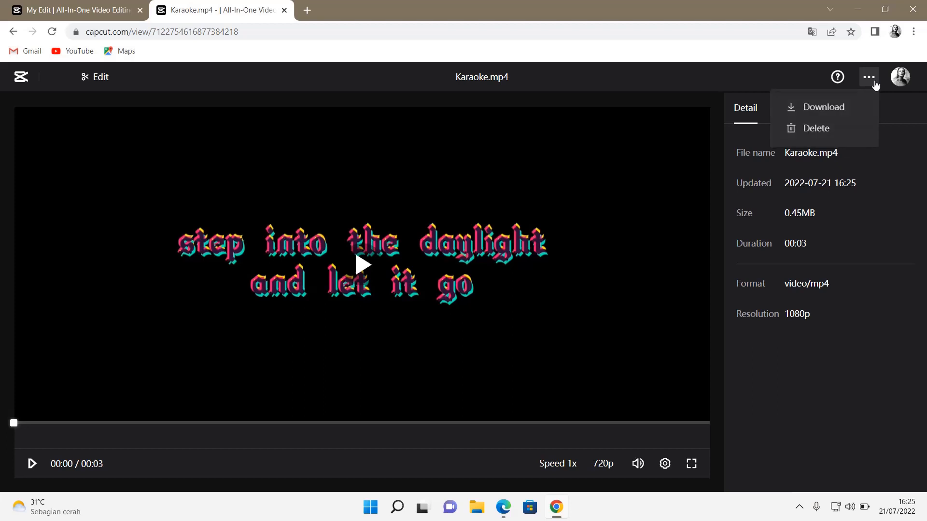
{"action": "left_click", "coordinate": [867, 77]}
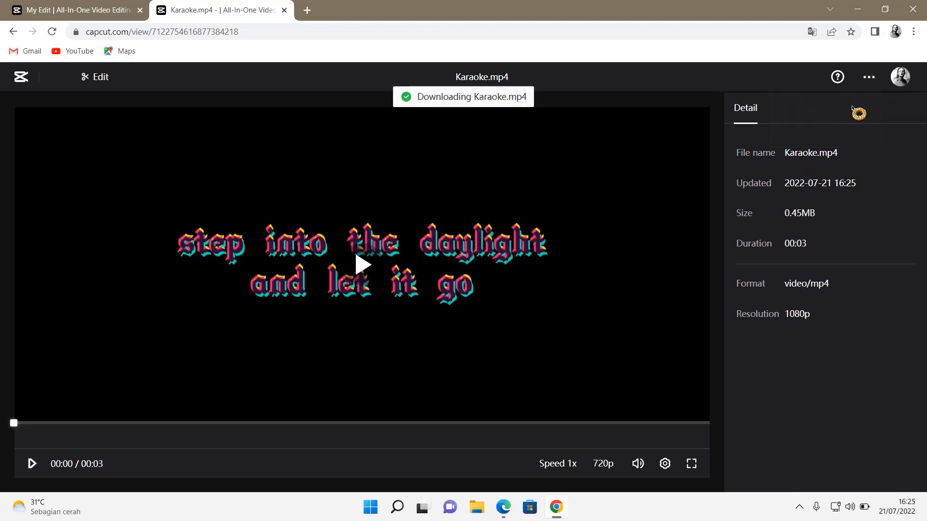
{"action": "mouse_move", "coordinate": [722, 156]}
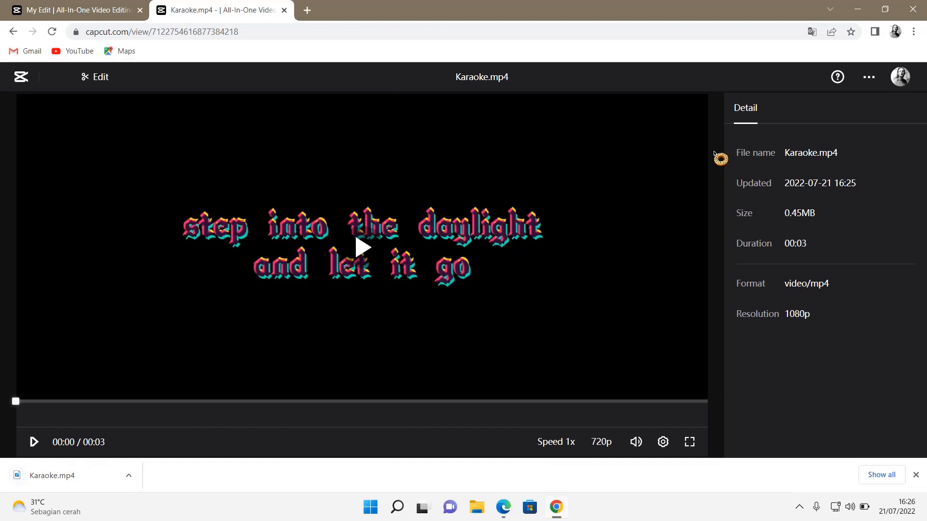
{"action": "mouse_move", "coordinate": [717, 159]}
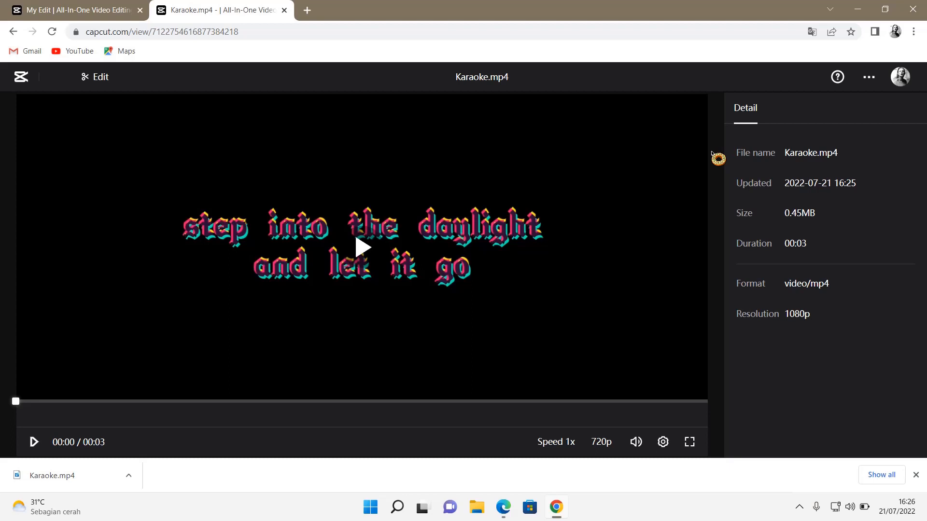